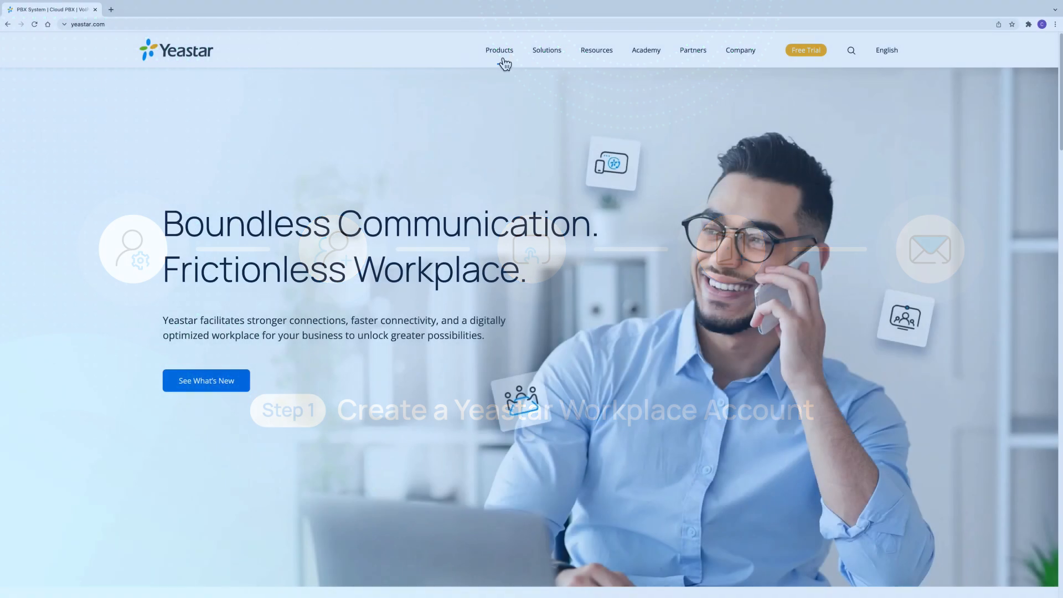
# - Reach the Workplace free-trial page from Products and submit the trial request form
pyautogui.click(499, 50)
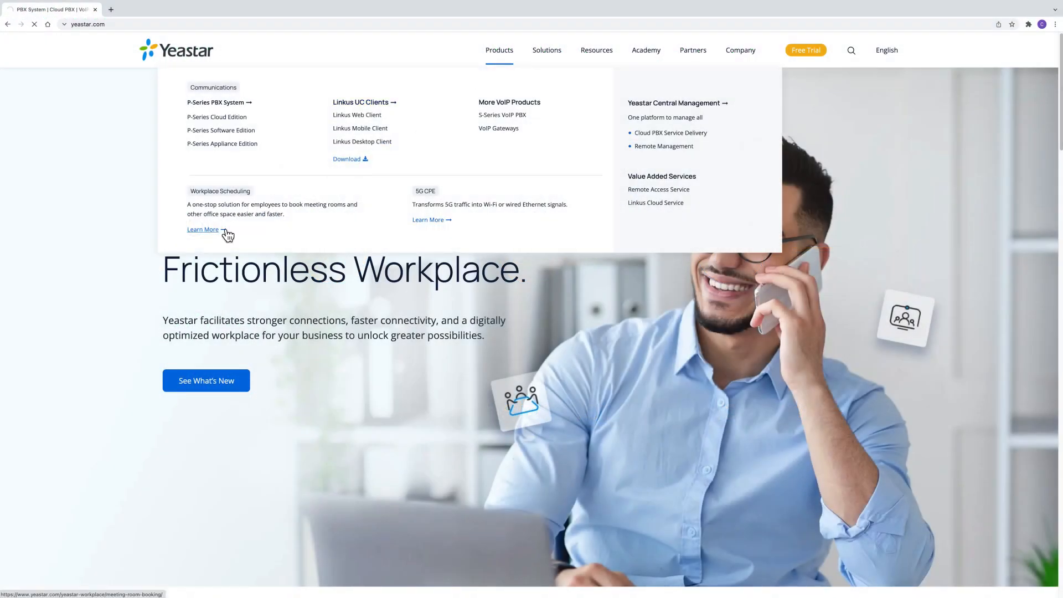
pyautogui.click(204, 229)
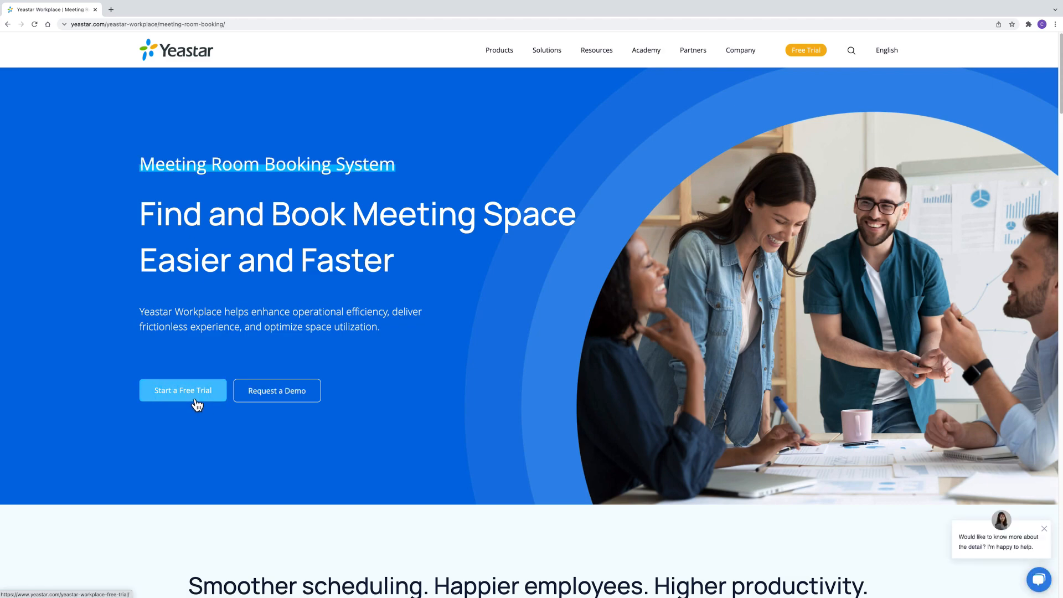
pyautogui.click(182, 390)
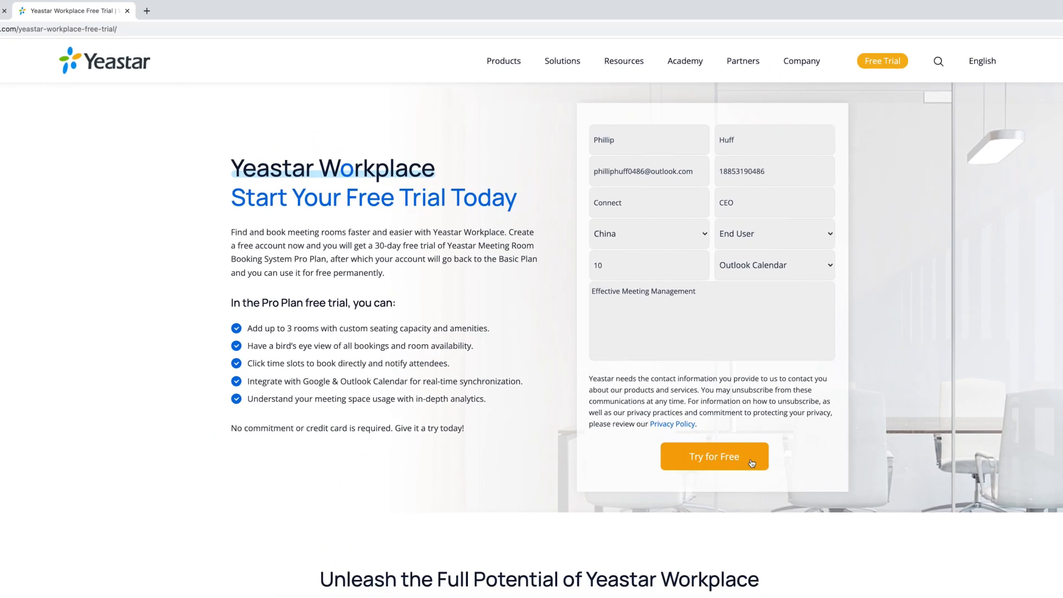
pyautogui.click(714, 457)
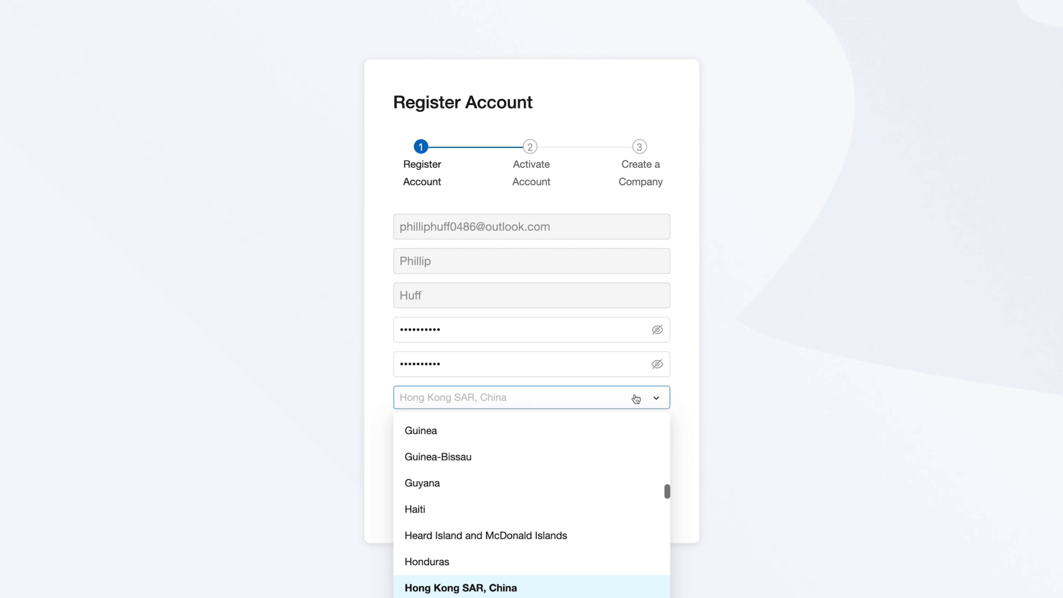
# - Choose Hong Kong SAR, China as the country and create the company Connect
pyautogui.click(460, 587)
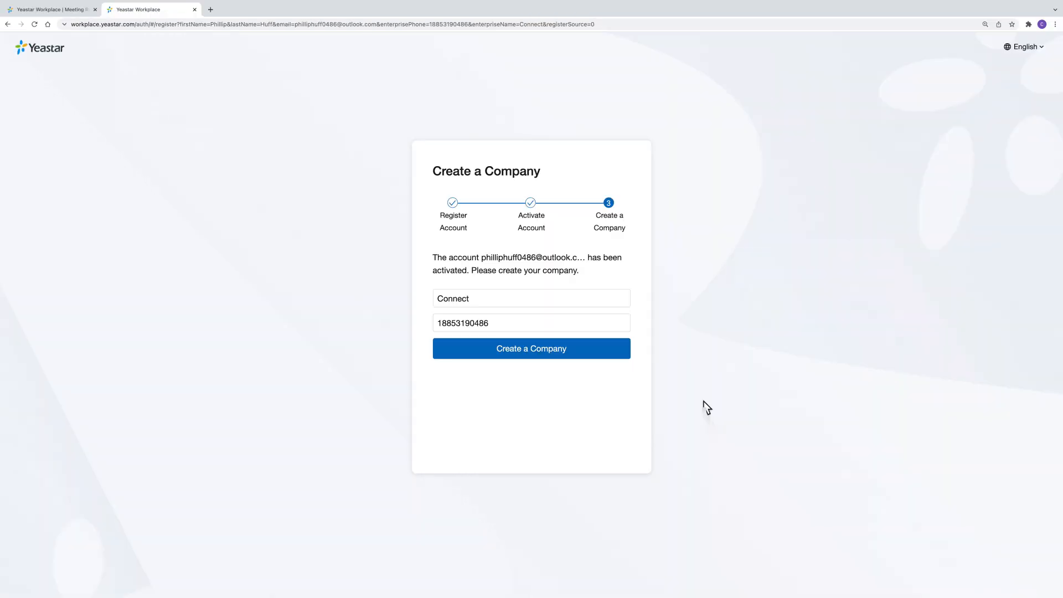
pyautogui.moveTo(773, 392)
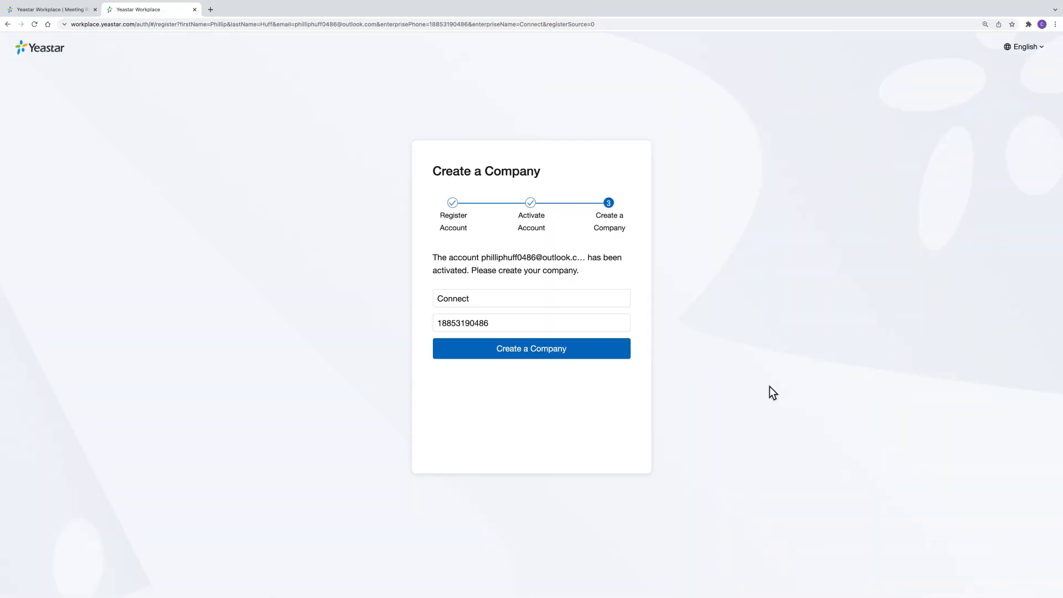
pyautogui.moveTo(627, 361)
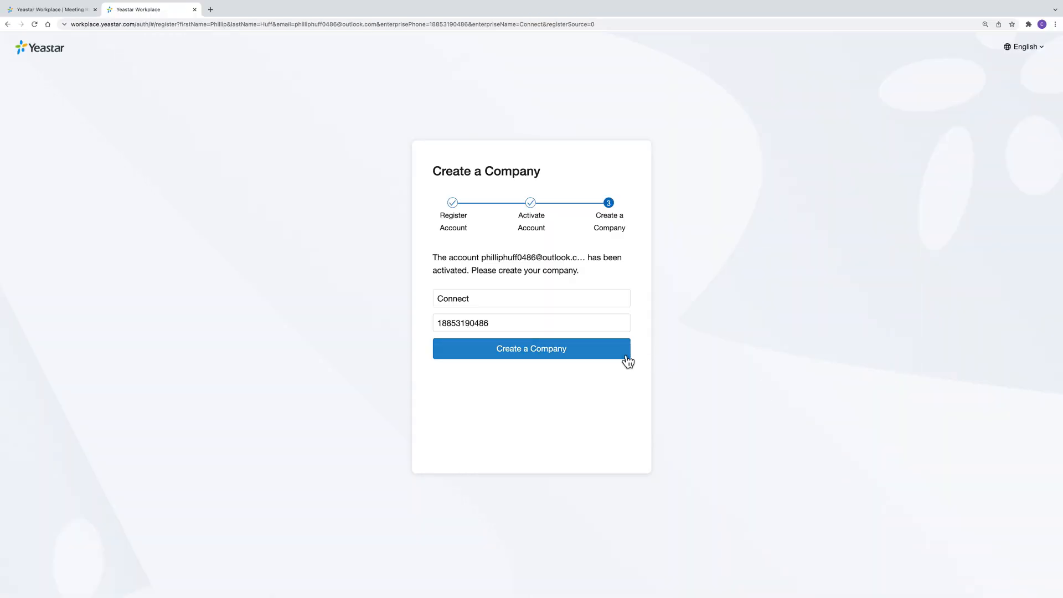
pyautogui.click(530, 348)
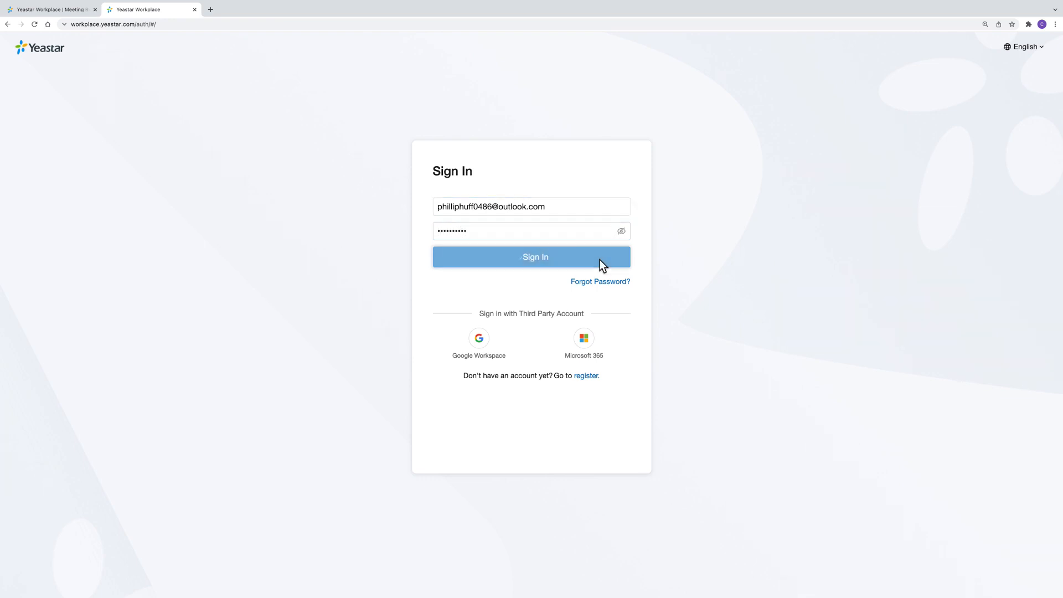
# - Sign in and enter the Management Portal via the profile menu, confirming the password
pyautogui.click(530, 256)
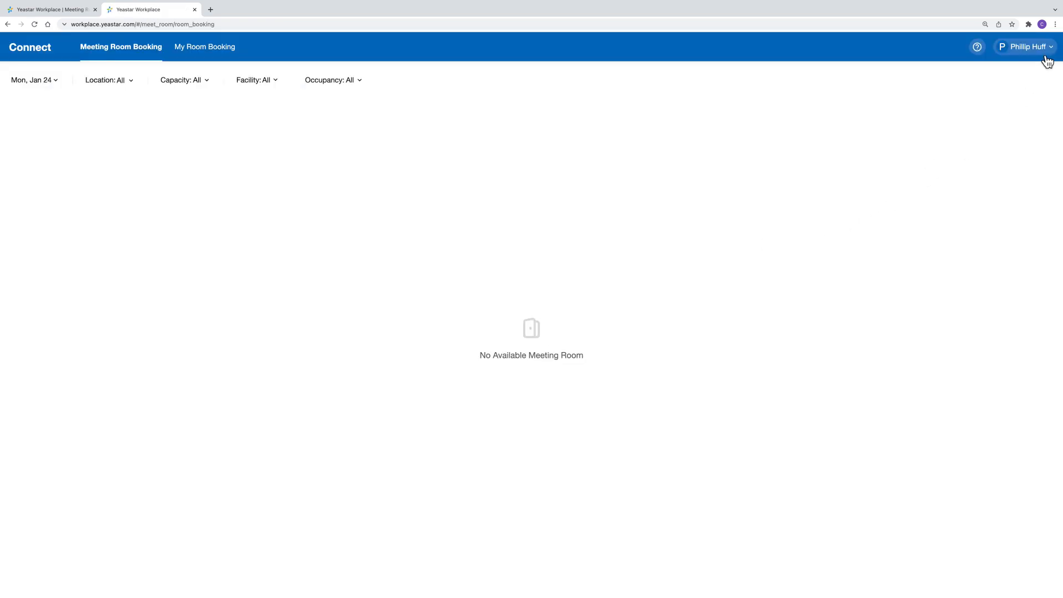
pyautogui.click(1026, 47)
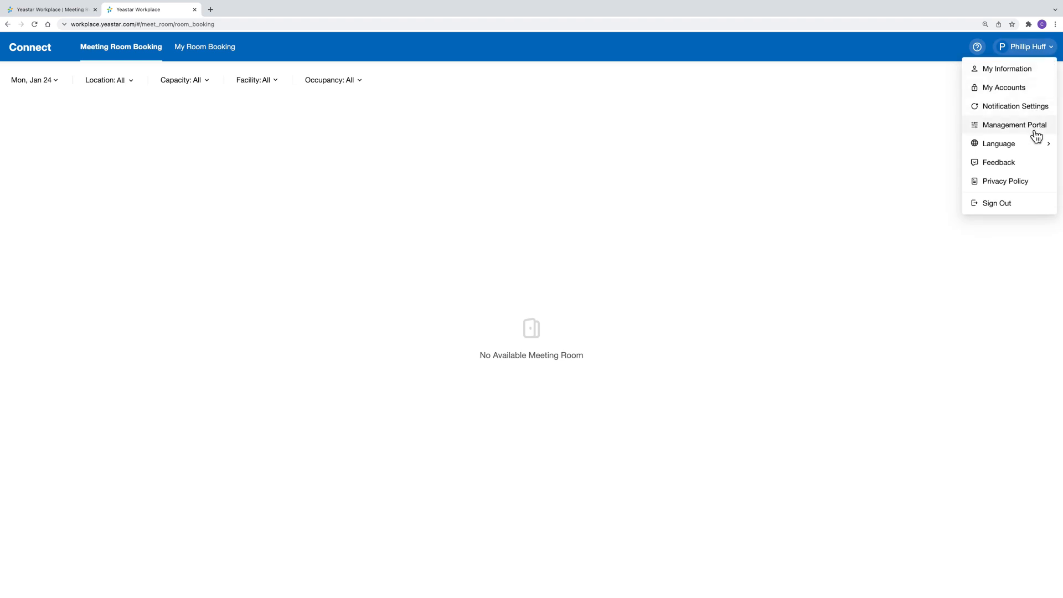
pyautogui.click(1013, 125)
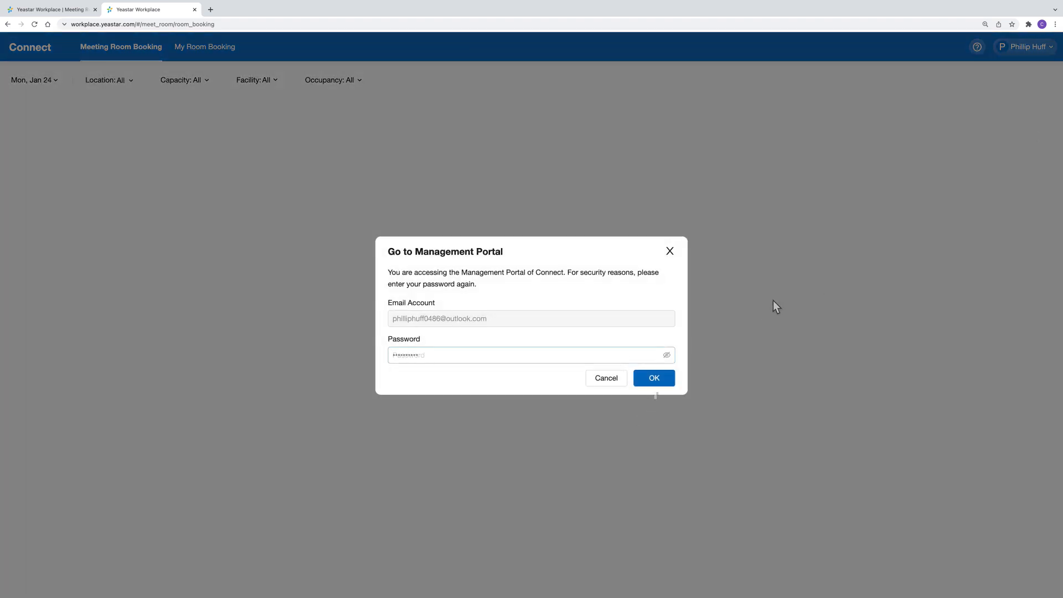
pyautogui.click(652, 378)
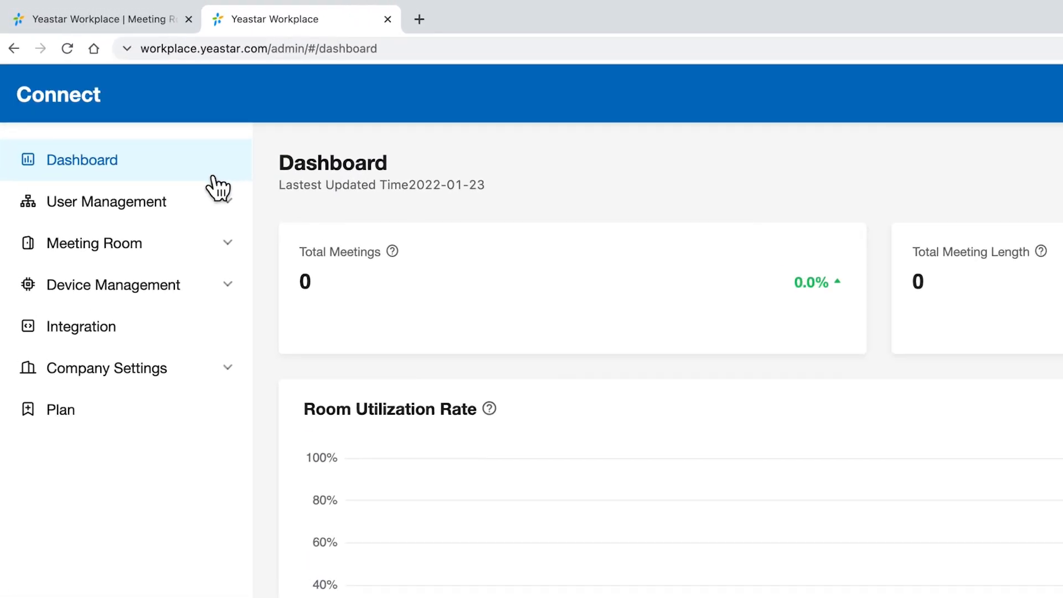
# - In Users and Groups, create the Sales user group
pyautogui.click(106, 202)
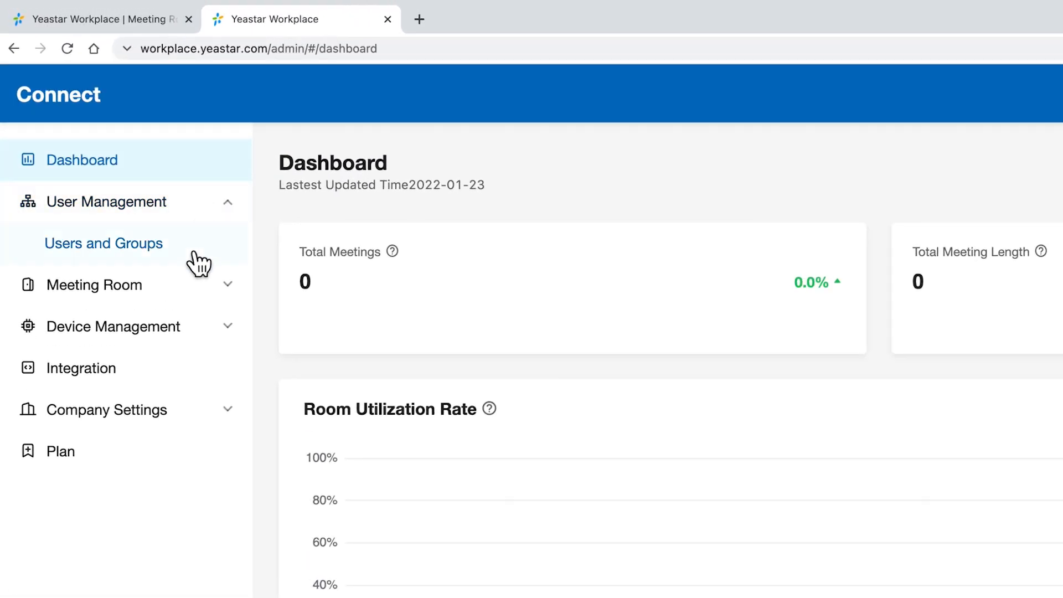
pyautogui.click(103, 242)
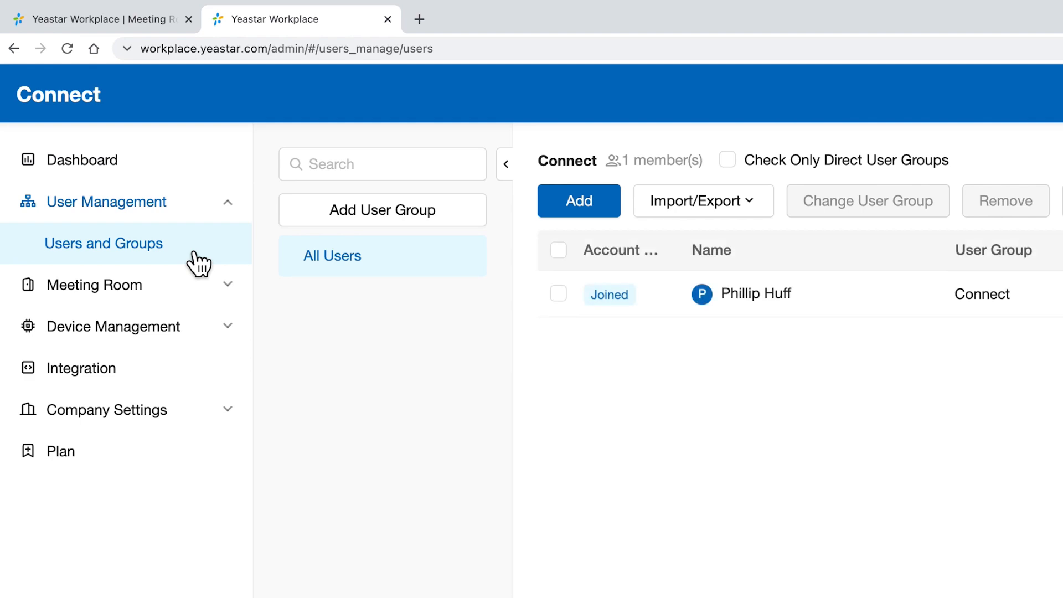
pyautogui.click(383, 209)
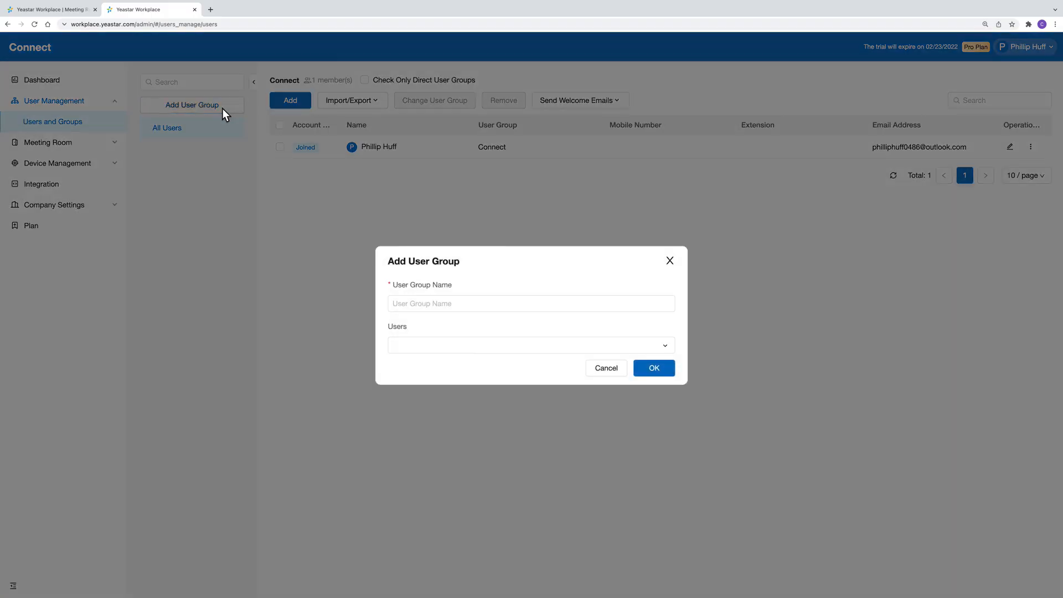
pyautogui.write('Sales')
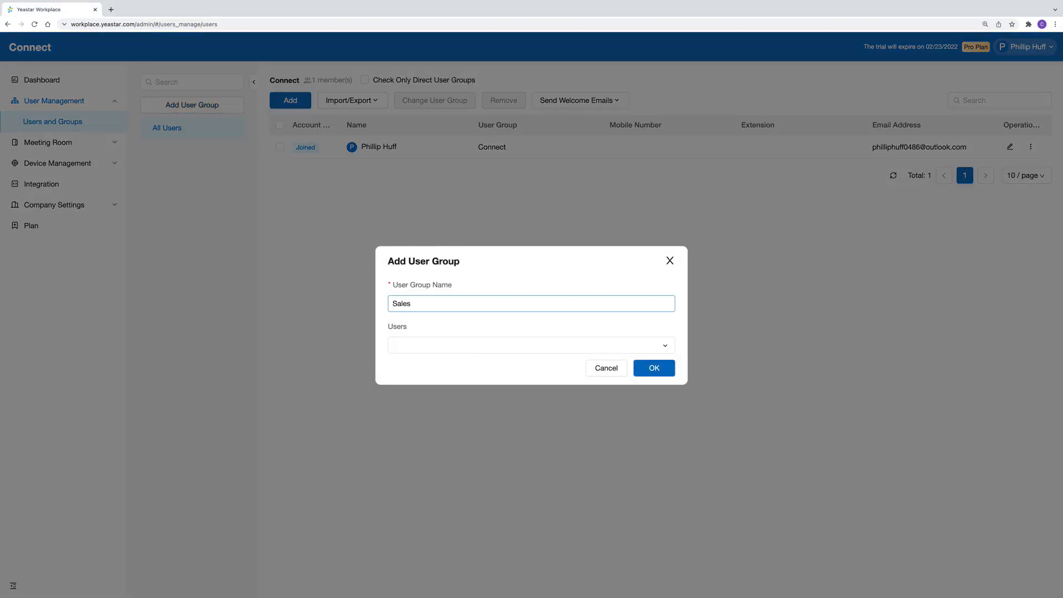
pyautogui.click(654, 367)
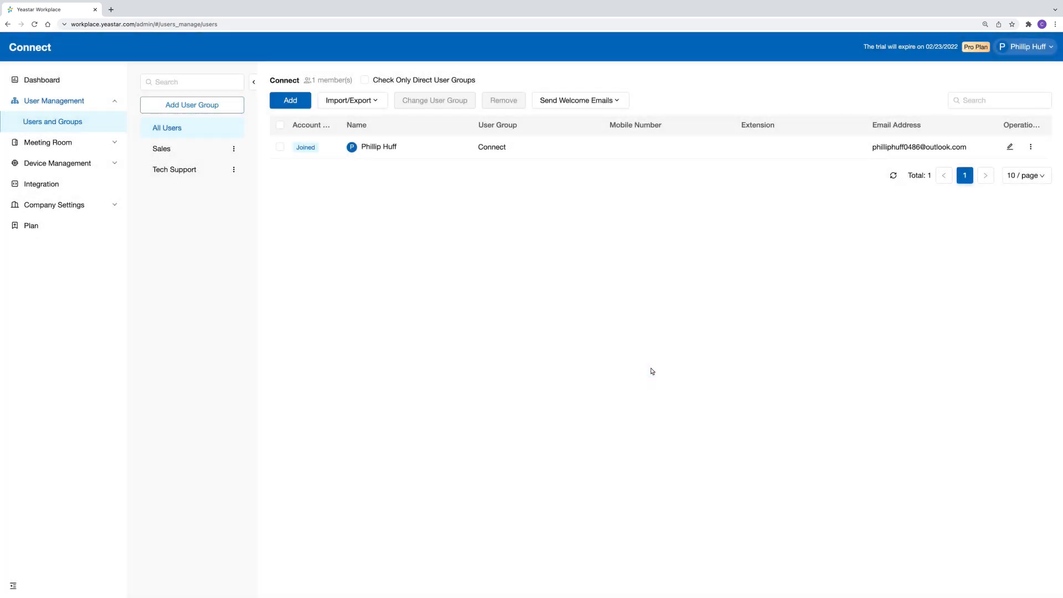
pyautogui.click(290, 101)
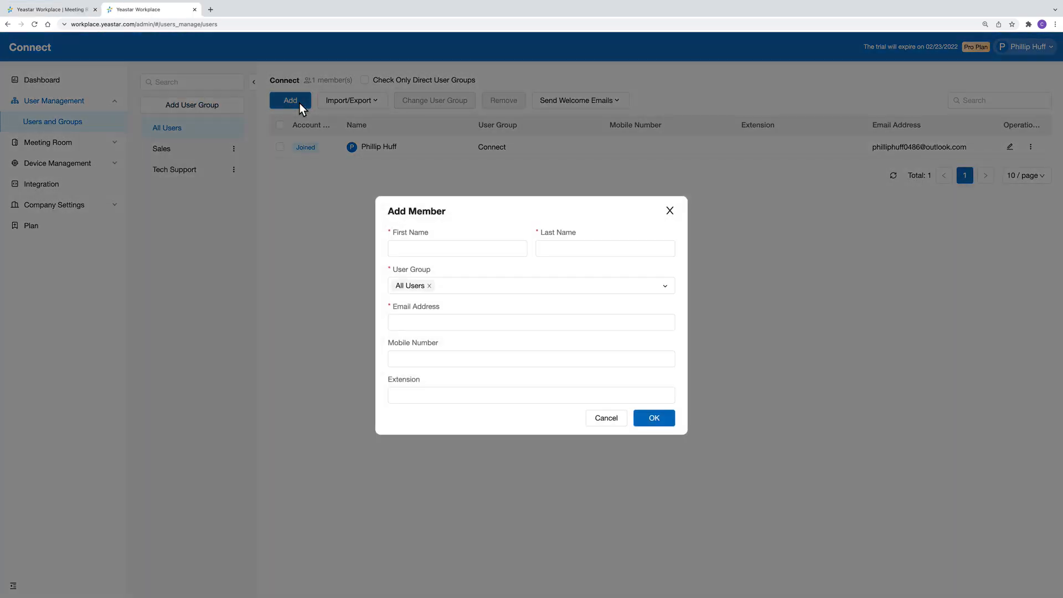
pyautogui.click(696, 516)
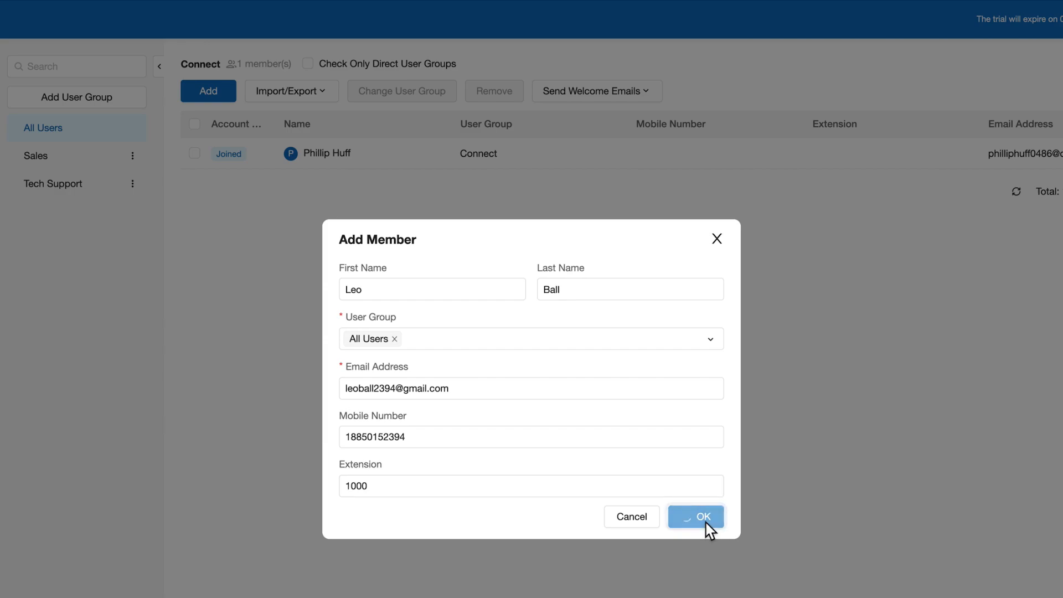
pyautogui.click(696, 516)
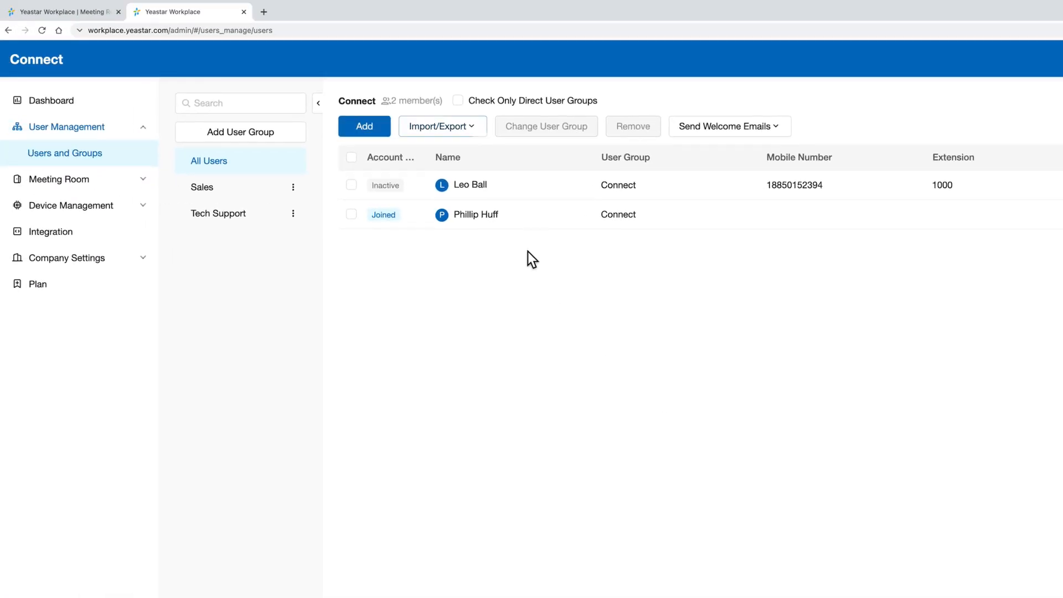
# - Import seven members from the uploaded spreadsheet and dismiss the import result
pyautogui.click(438, 126)
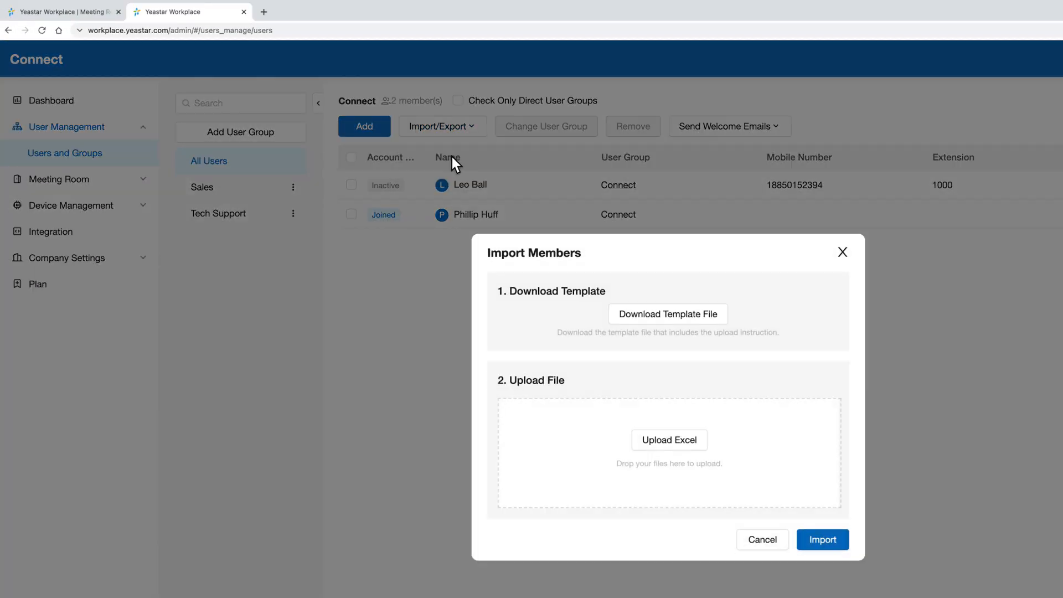
pyautogui.click(669, 440)
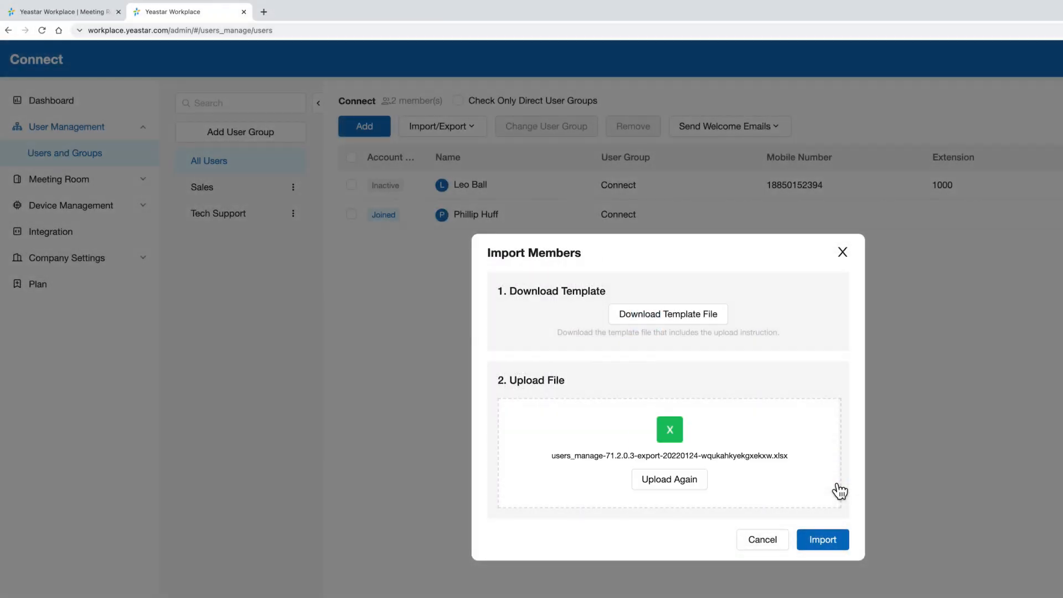
pyautogui.click(823, 540)
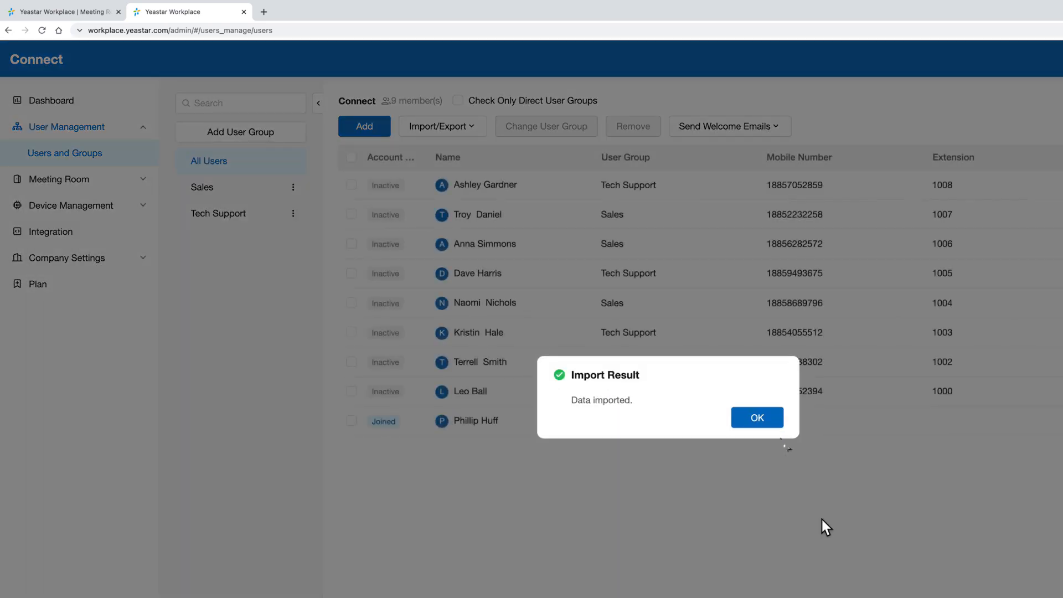
pyautogui.click(757, 417)
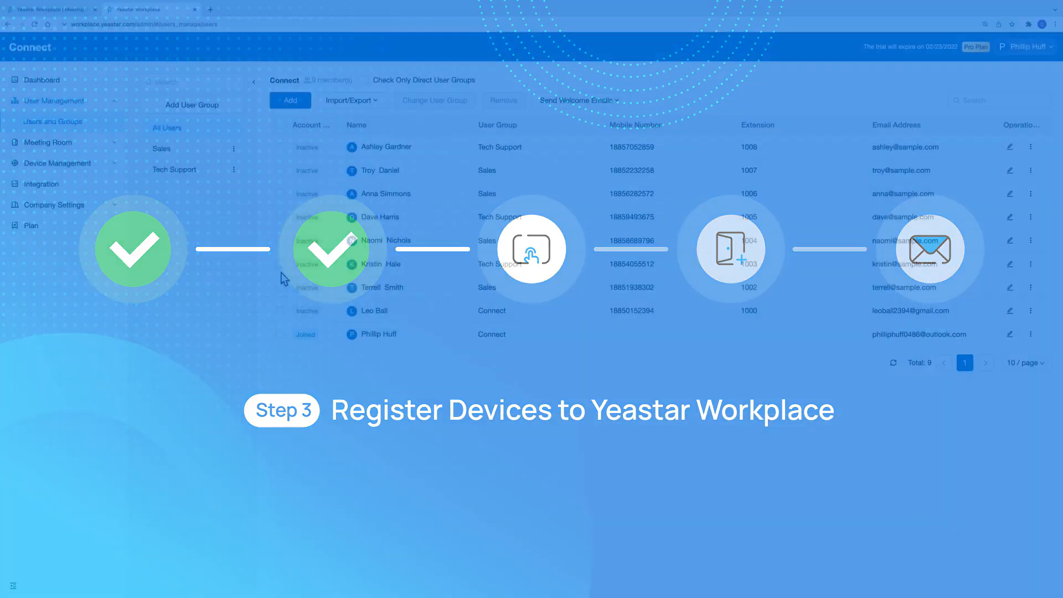
# - Register the DS7210 device with SN ending 6604 as Room Display in the device list
pyautogui.click(41, 163)
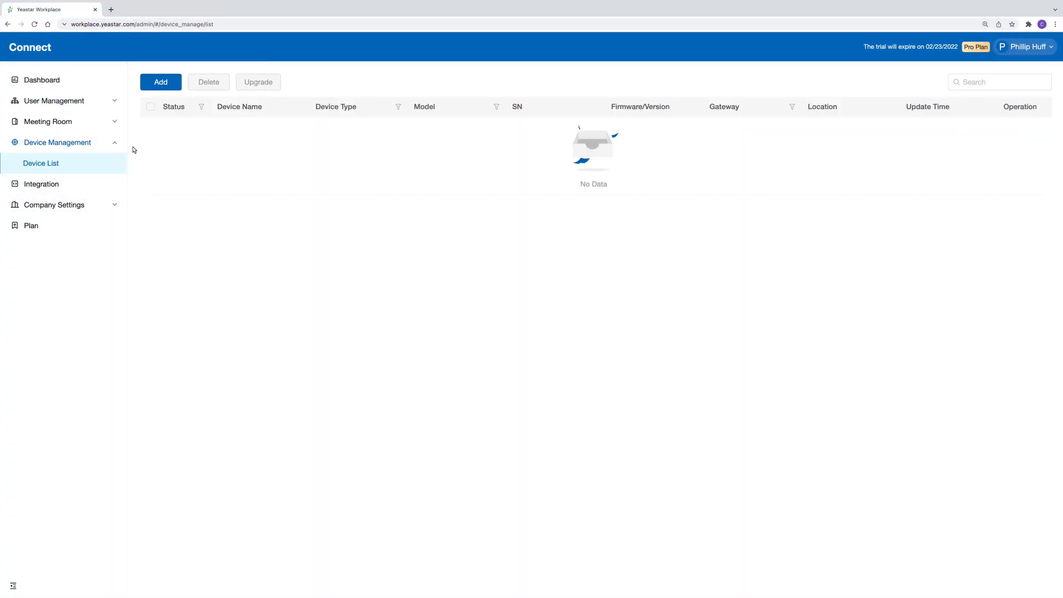
pyautogui.click(159, 81)
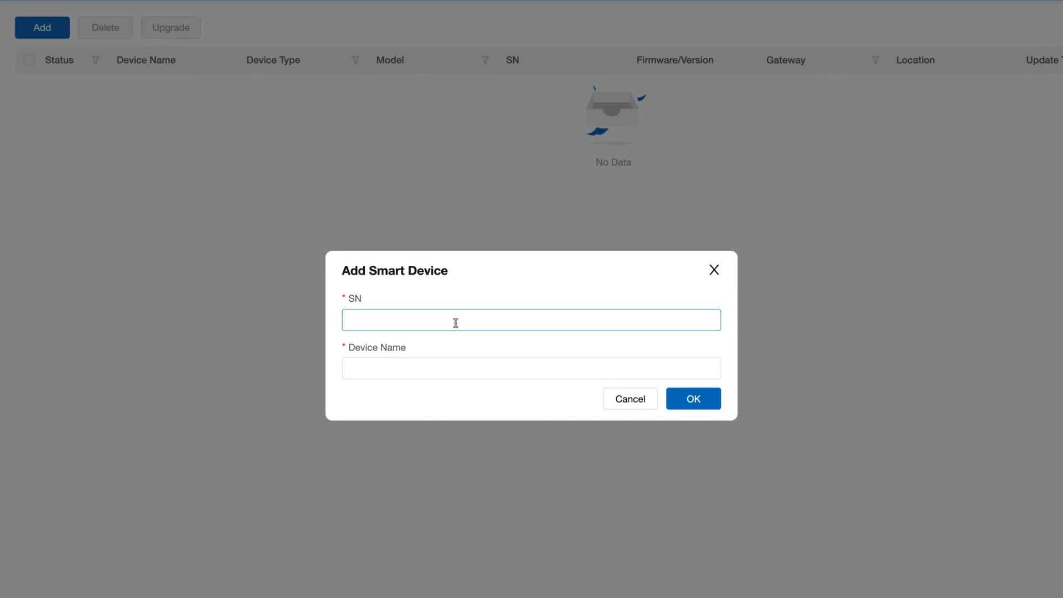
pyautogui.write('6604')
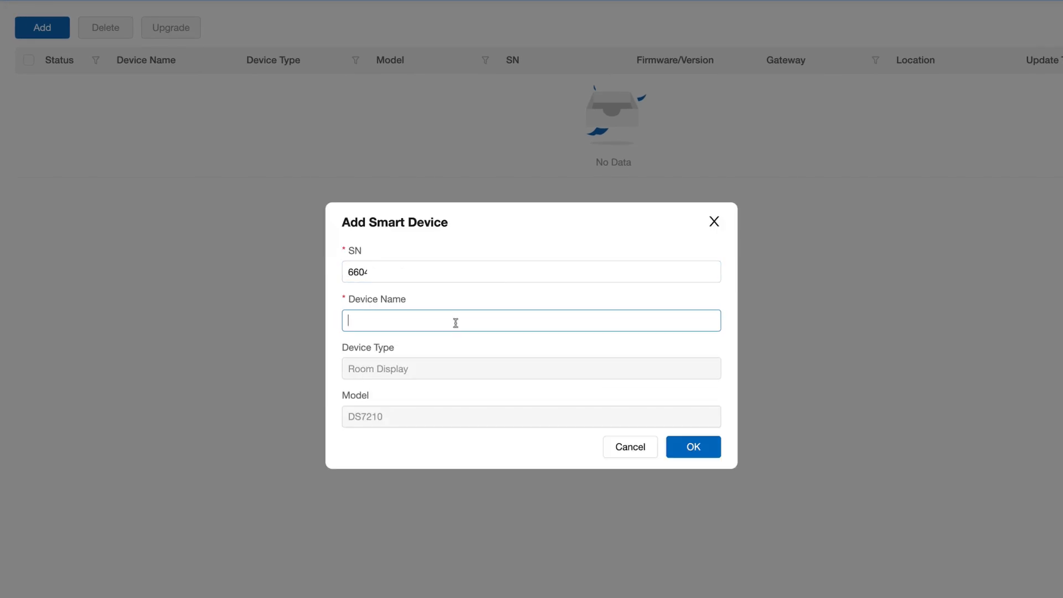
pyautogui.write('Room Display')
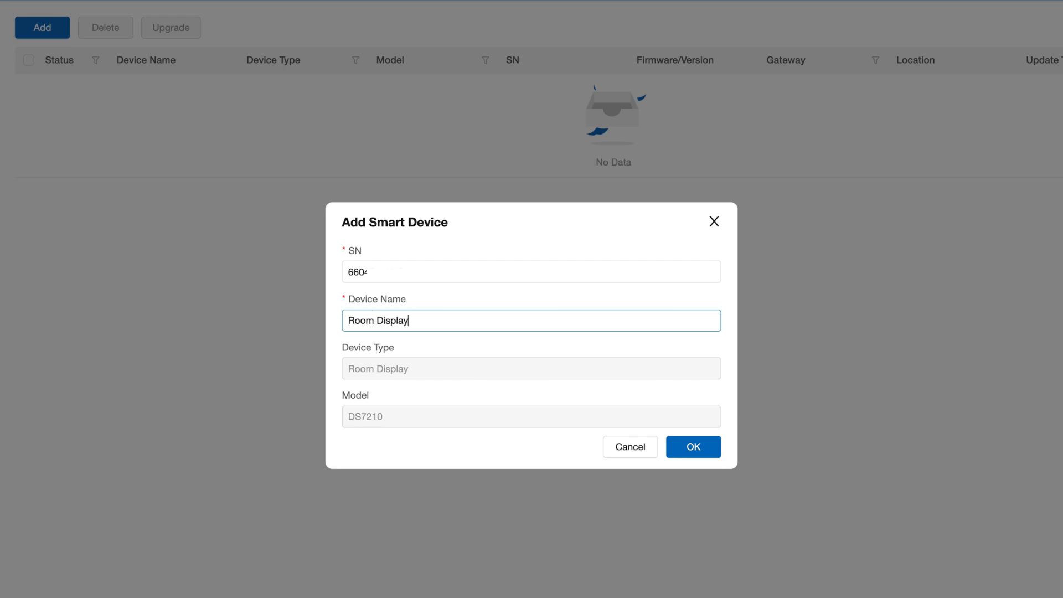
pyautogui.click(693, 446)
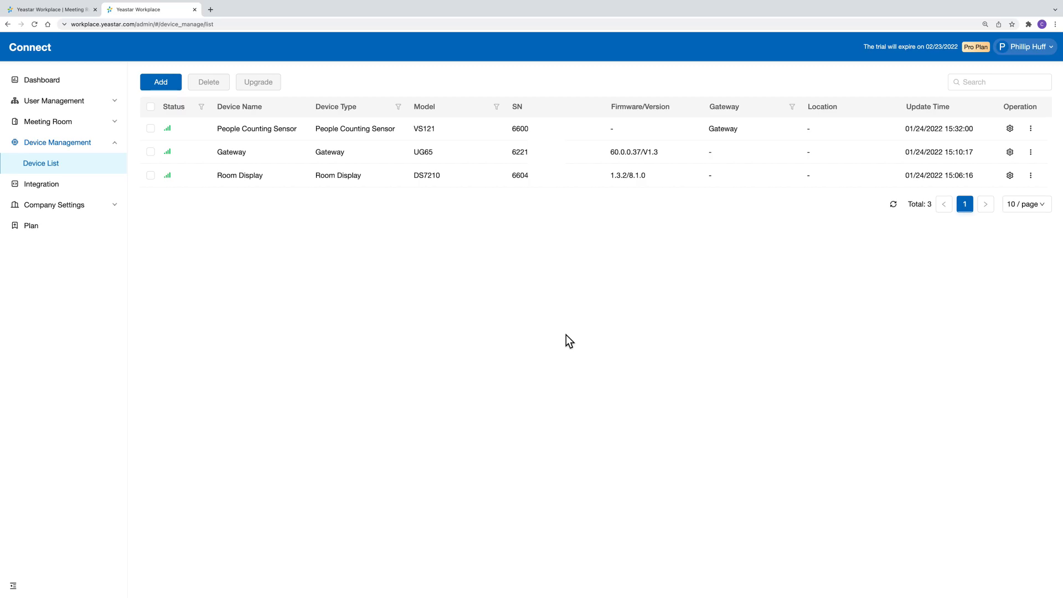
pyautogui.click(47, 122)
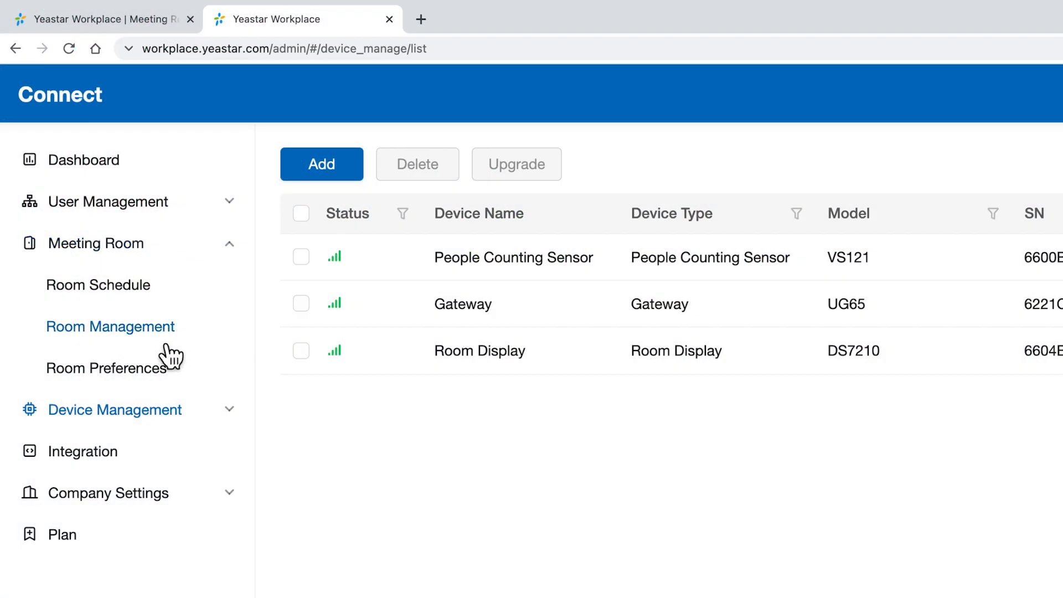
# - Start a new room named Meeting Room 1 in Room Management with capacity 10
pyautogui.click(110, 326)
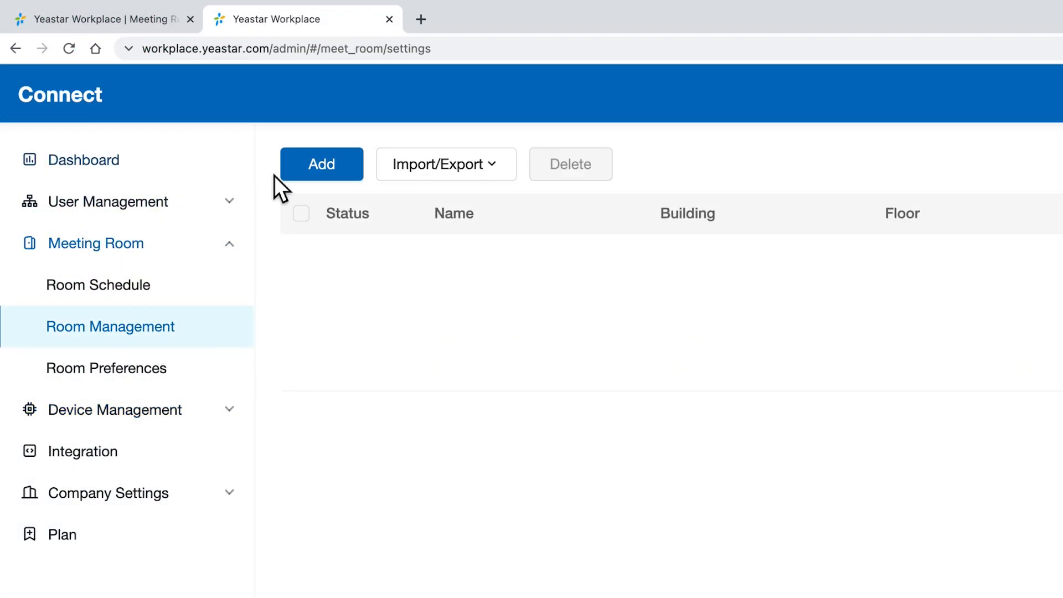
pyautogui.click(321, 164)
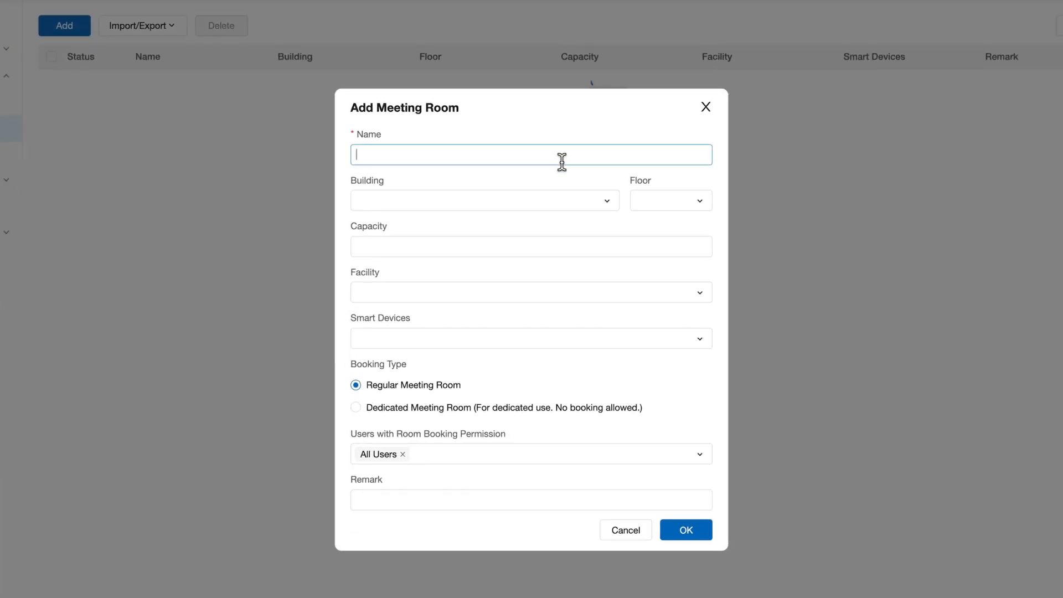
pyautogui.write('Meeting Room 1')
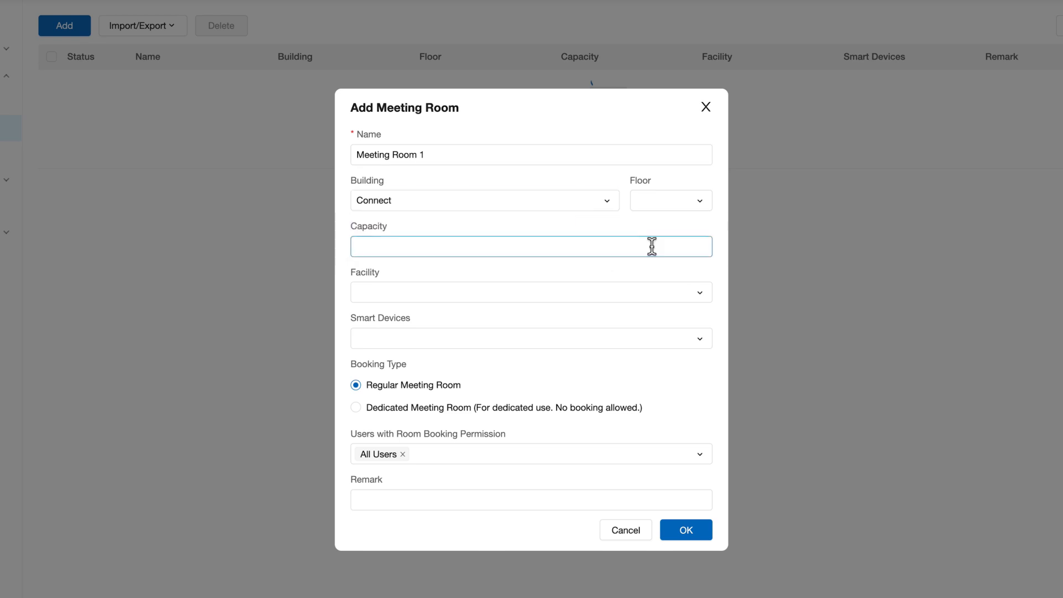
pyautogui.click(530, 292)
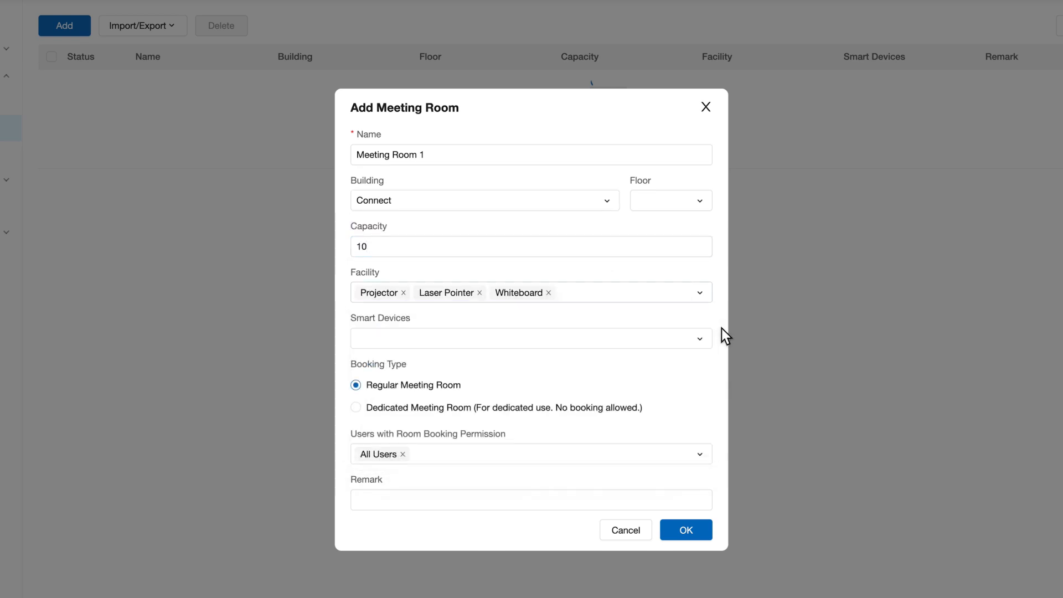
# - Attach the People Counting Sensor and Room Display and save Meeting Room 1
pyautogui.click(531, 339)
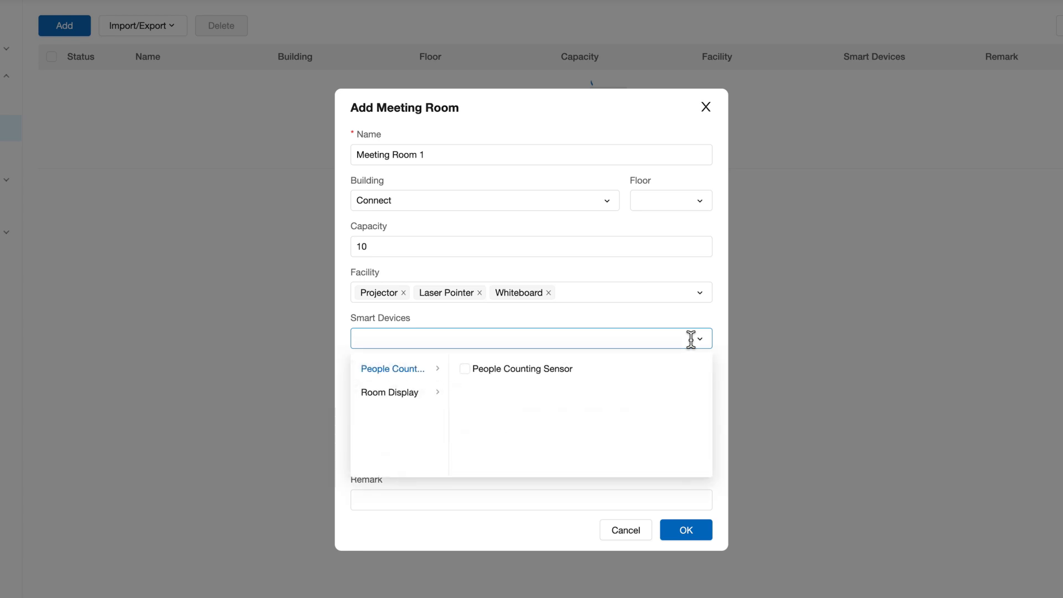
pyautogui.click(464, 368)
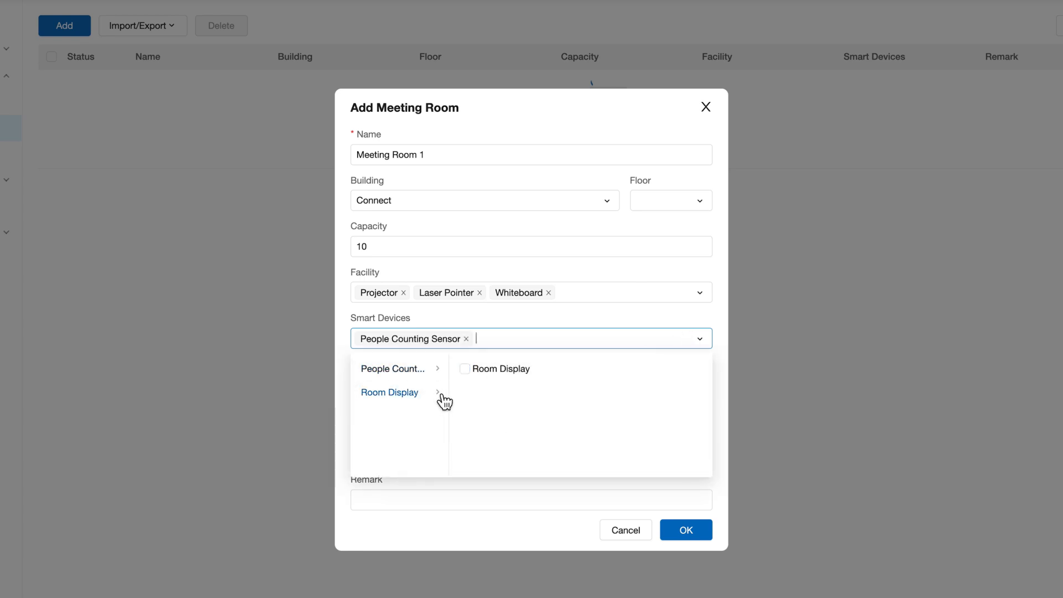
pyautogui.click(464, 368)
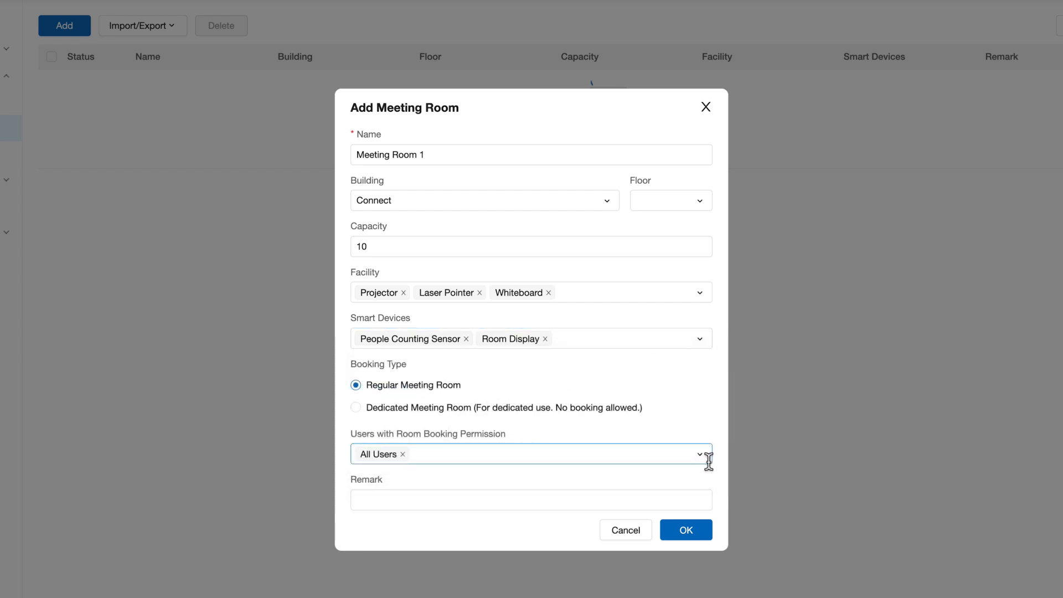
pyautogui.click(531, 500)
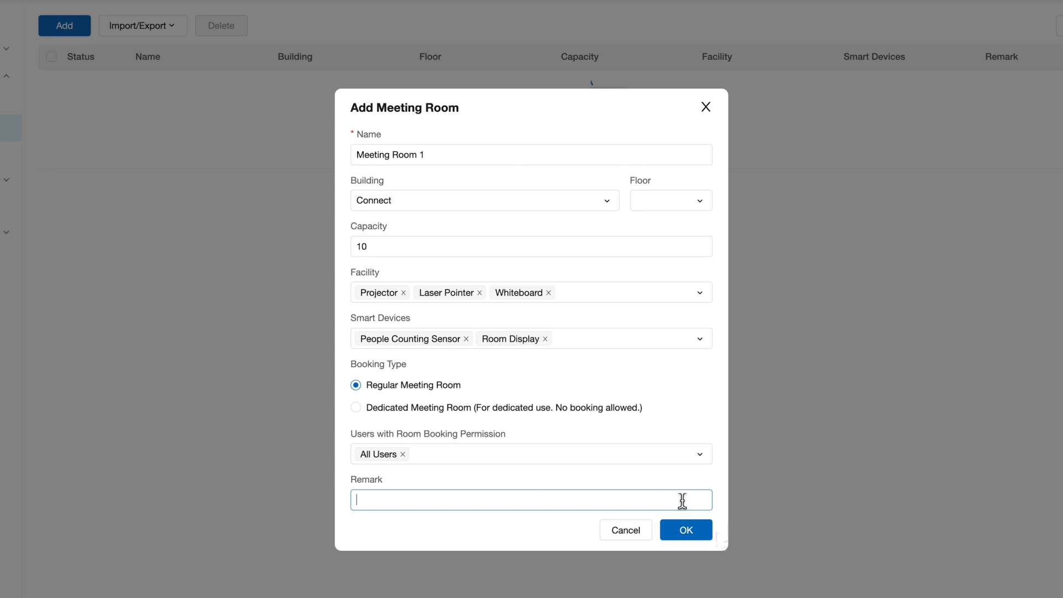
pyautogui.click(686, 530)
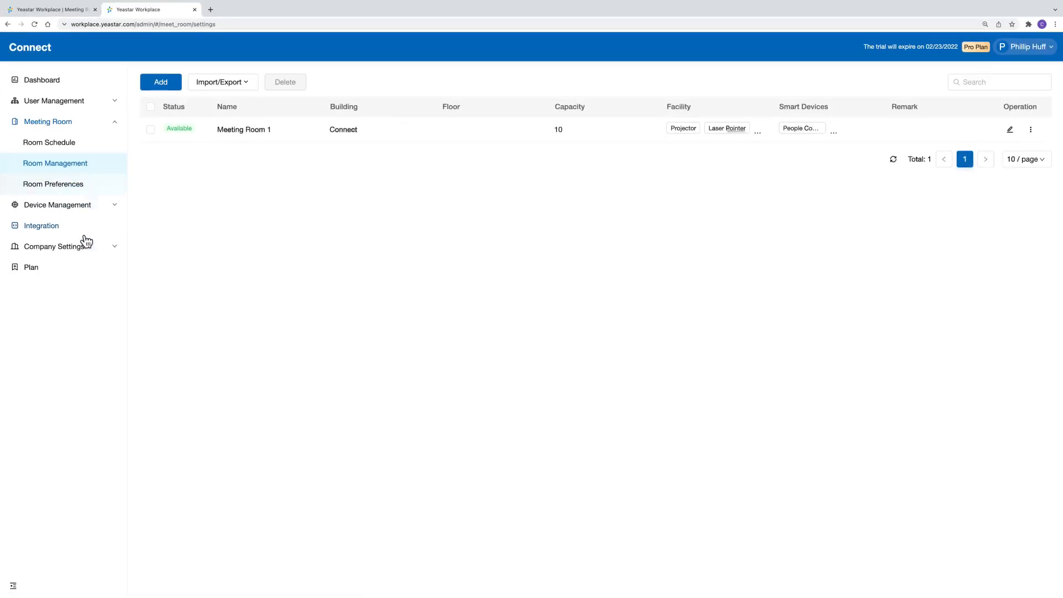
# - Select all users except the joined one and send welcome emails to the seven inactive members
pyautogui.click(40, 224)
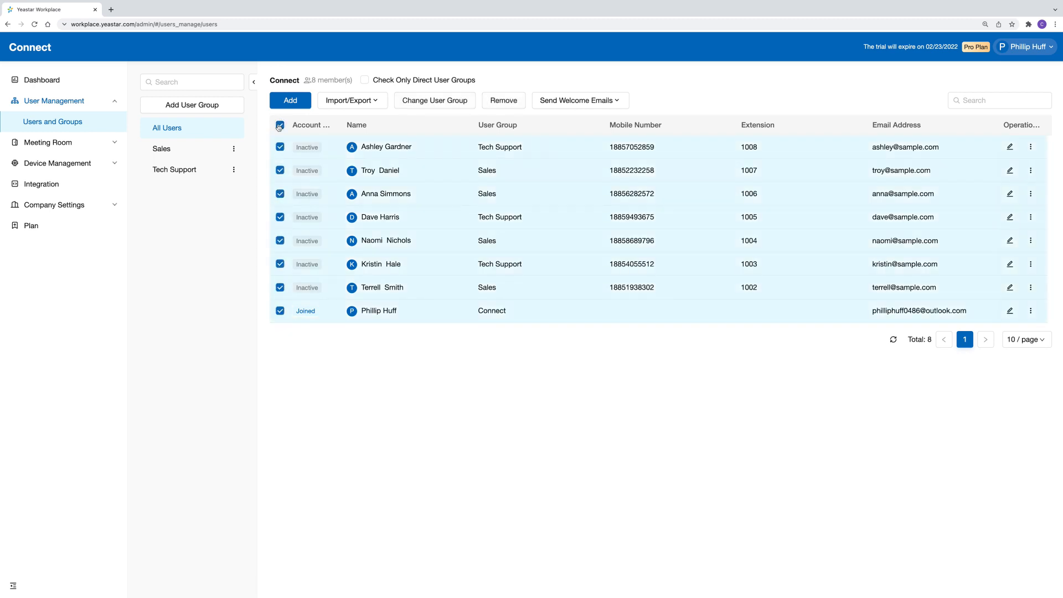
pyautogui.click(280, 310)
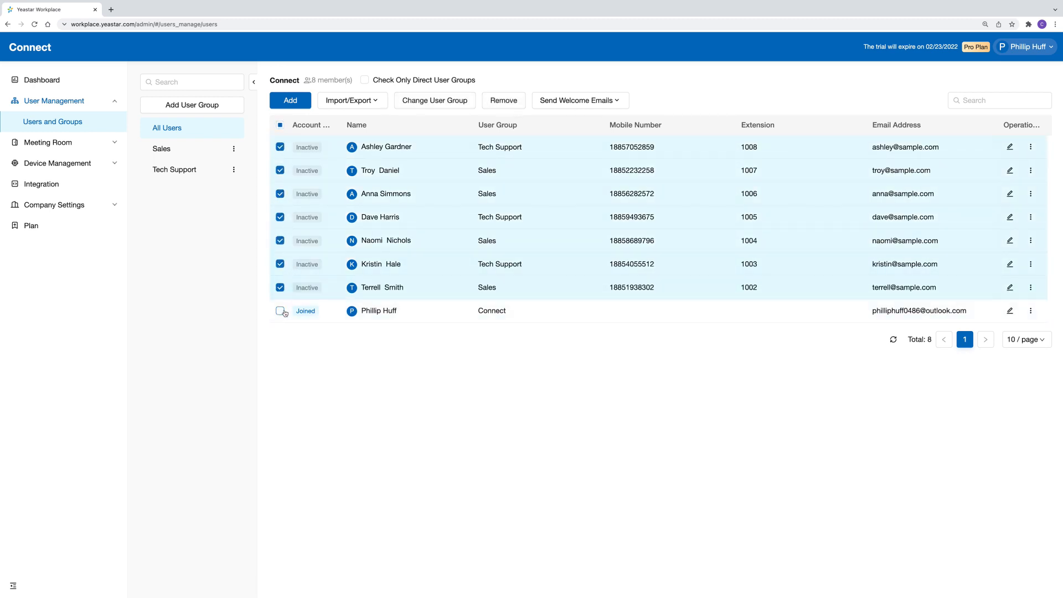
pyautogui.click(579, 99)
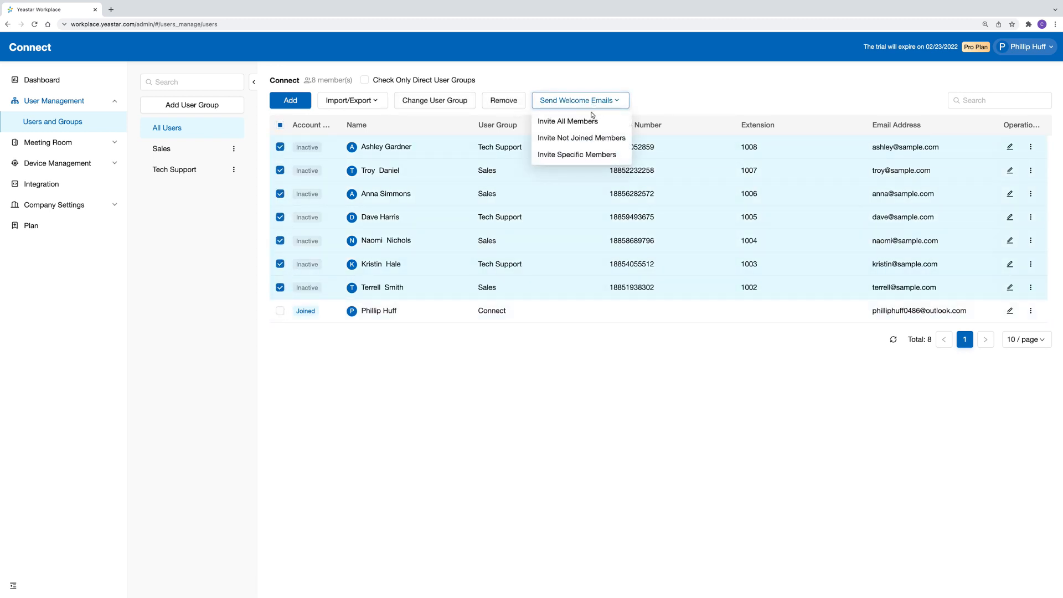
pyautogui.click(567, 121)
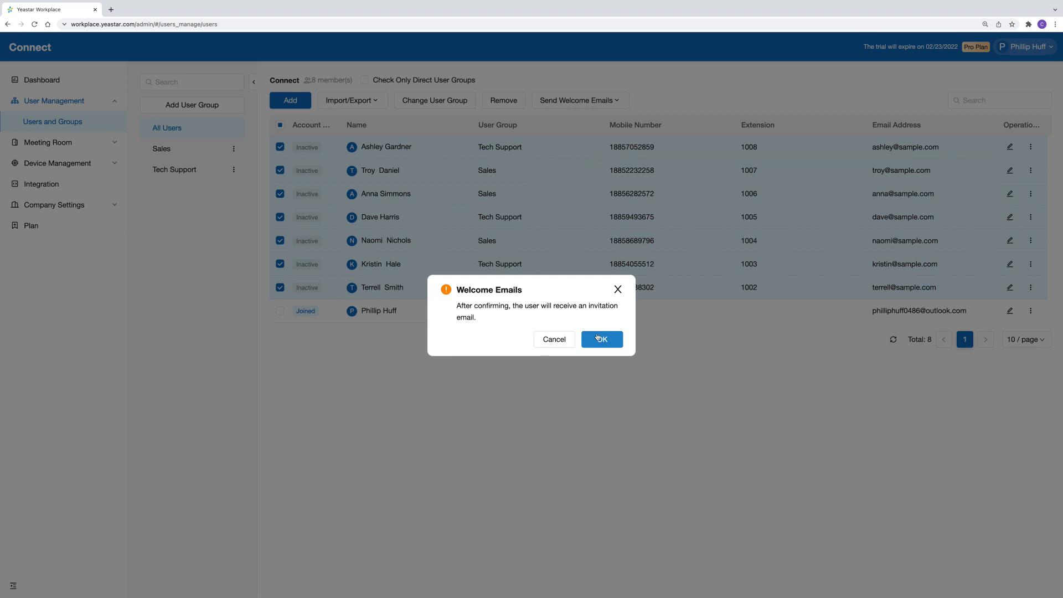
pyautogui.click(600, 339)
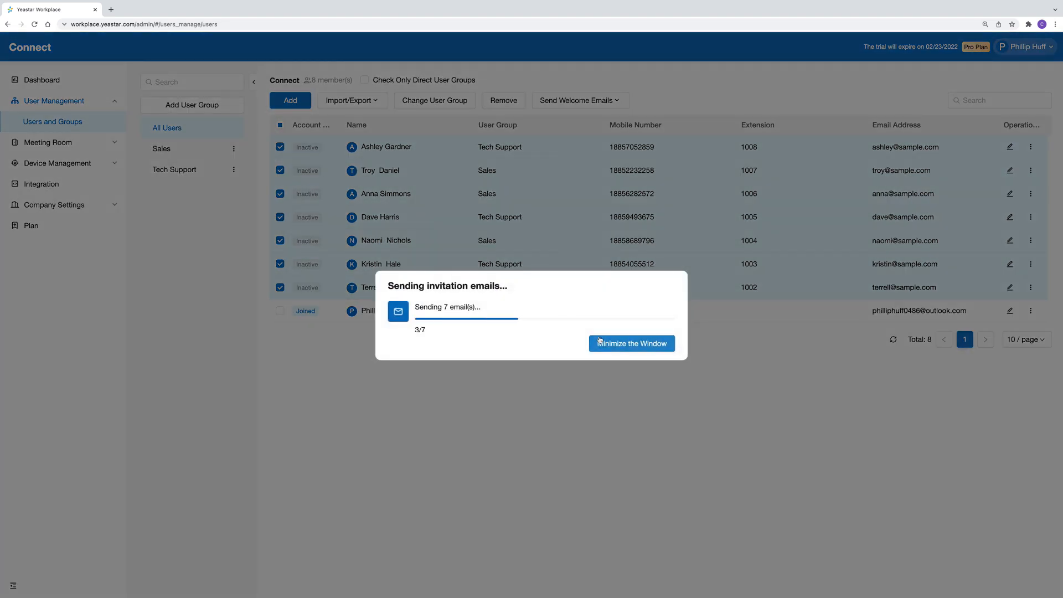